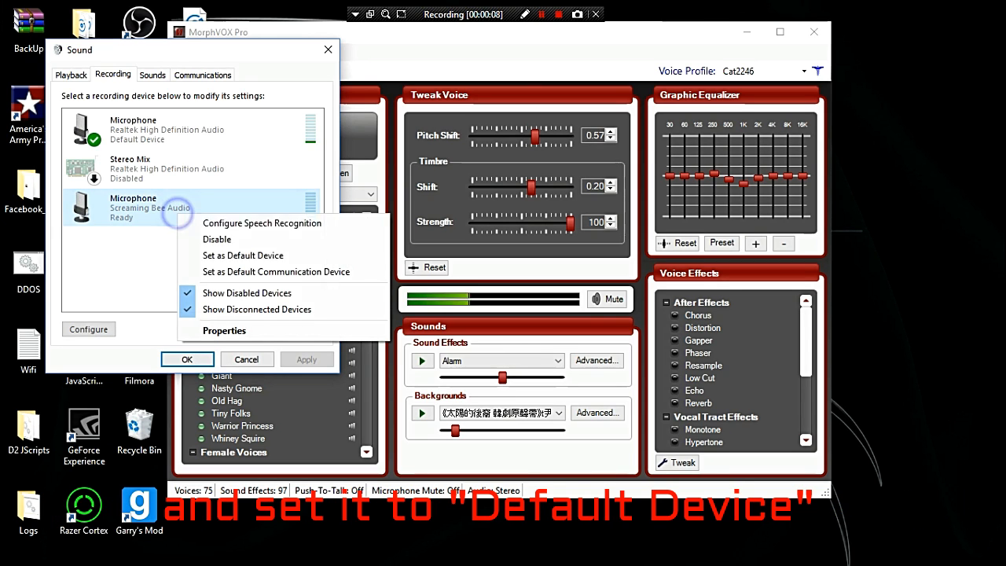
pyautogui.moveTo(243, 256)
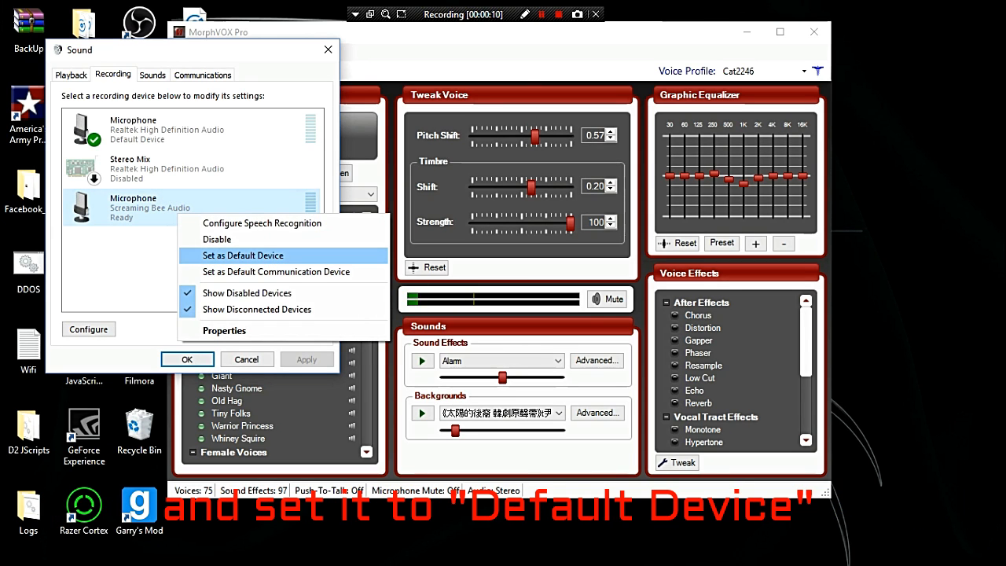
# - Set the Screaming Bee Audio microphone as the default recording device and confirm
pyautogui.click(243, 254)
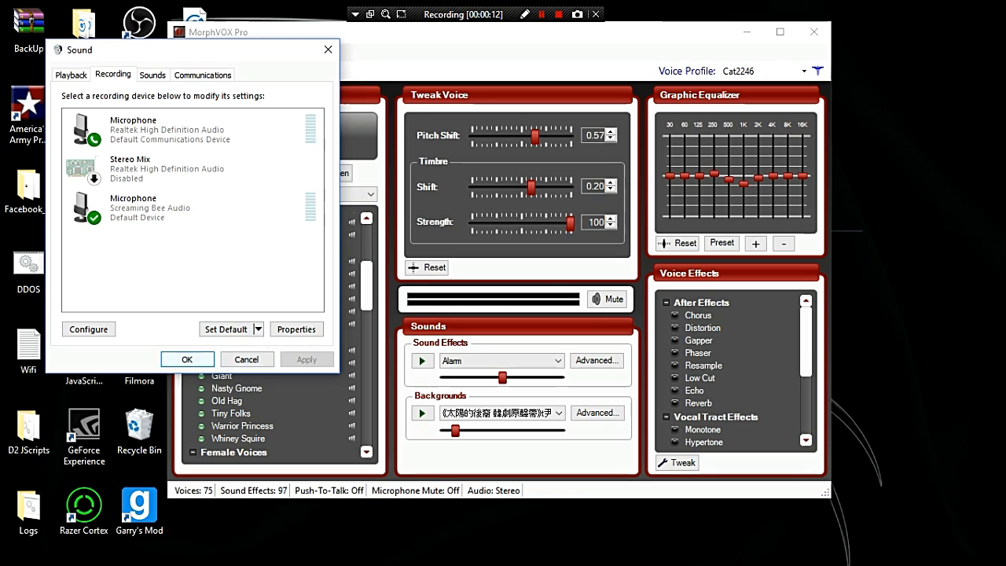
pyautogui.click(187, 359)
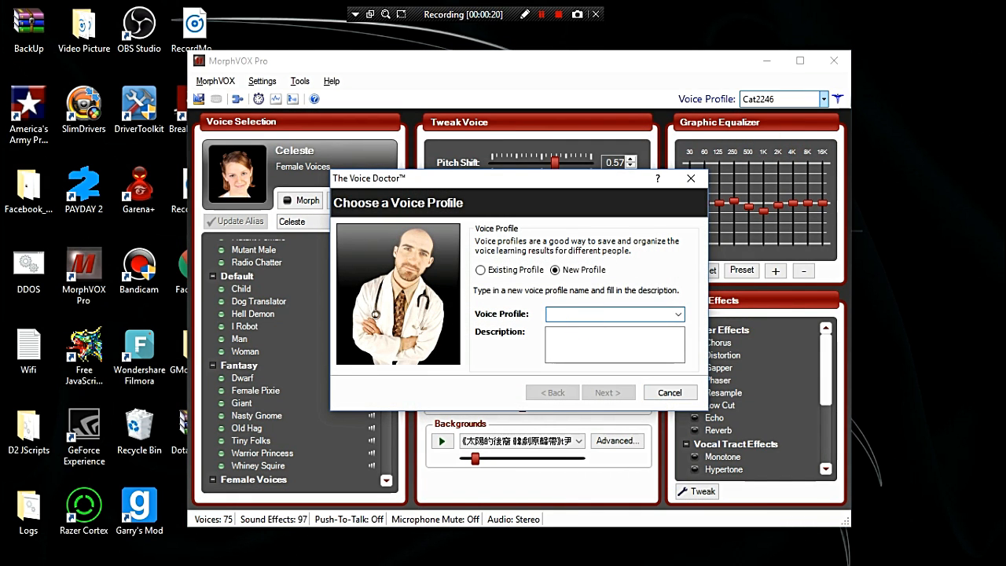
# - Create the 'Youtube' voice profile and record a reading of the prompt phrase
pyautogui.write('Youtube')
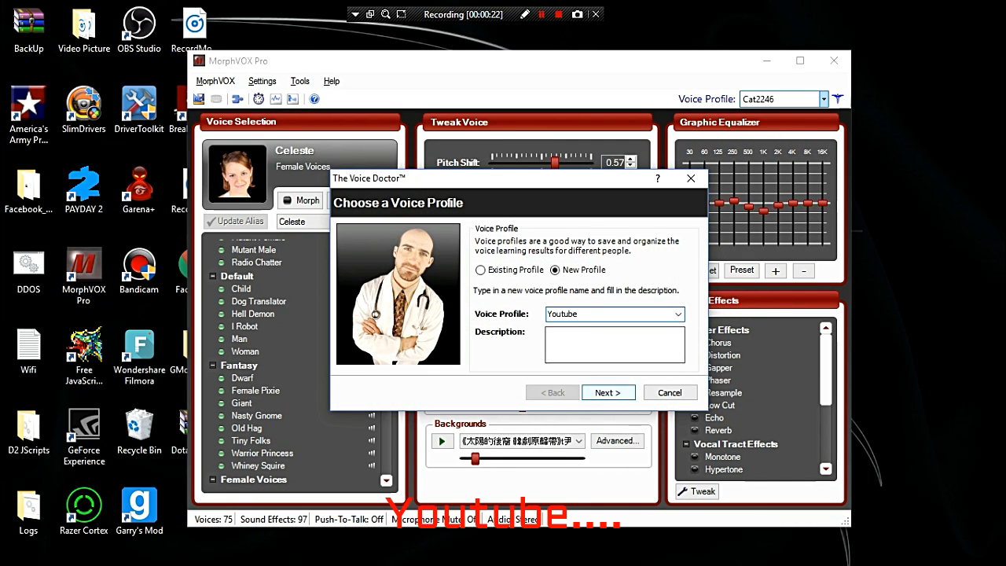
pyautogui.click(607, 392)
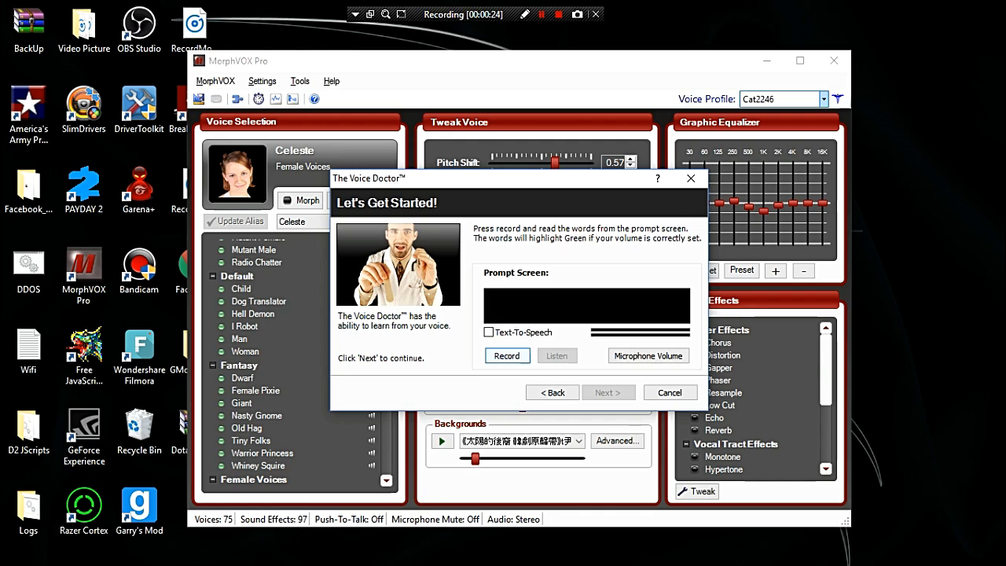
pyautogui.click(507, 355)
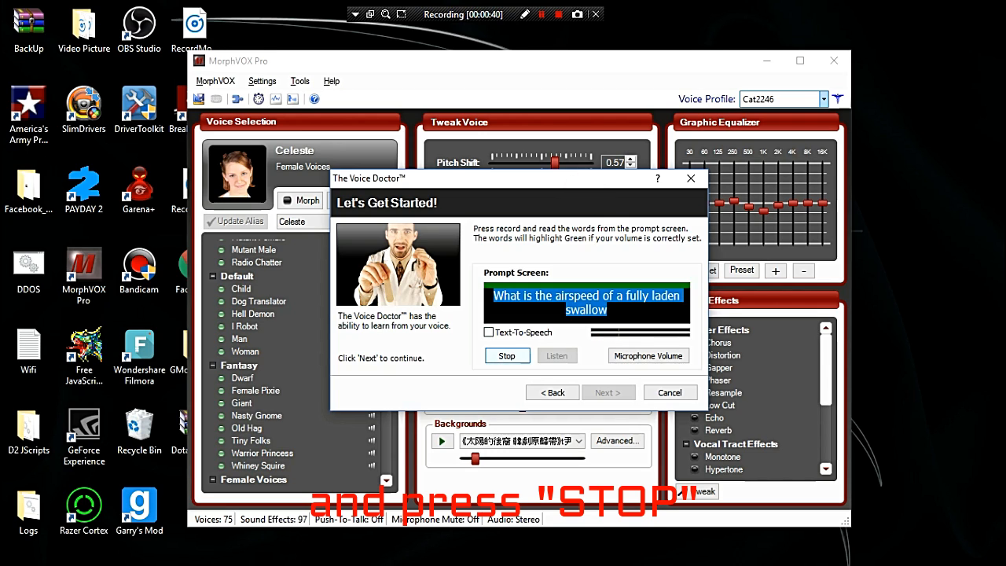
pyautogui.click(608, 392)
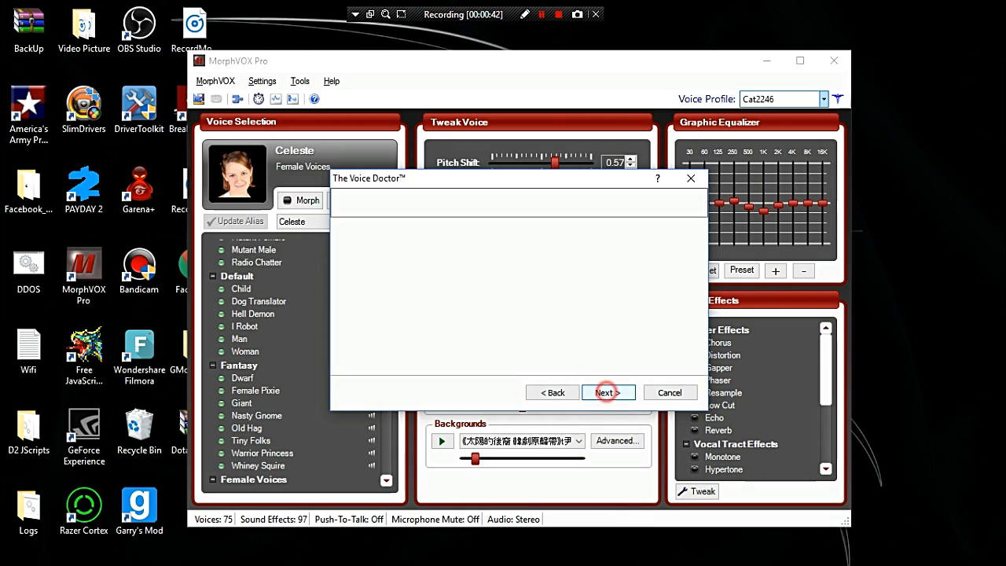
# - Step through the voice analysis and Test Results pages and finish the Voice Doctor exam
pyautogui.click(603, 392)
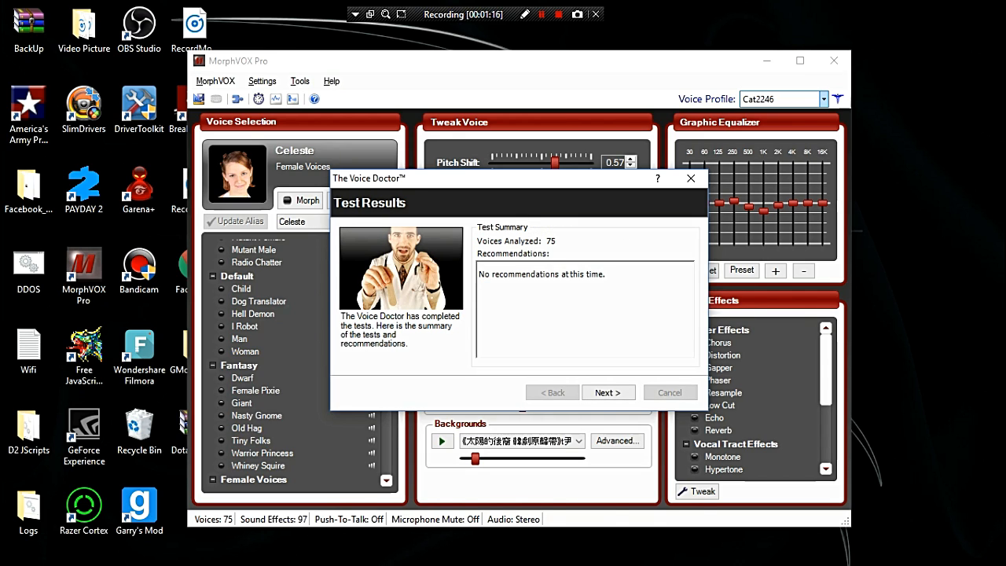
pyautogui.click(608, 392)
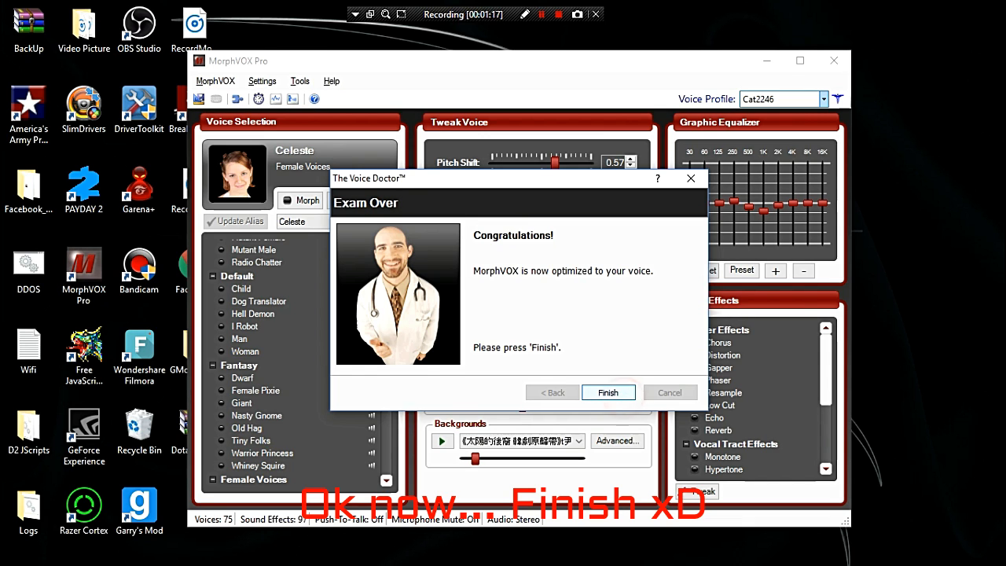
pyautogui.click(608, 392)
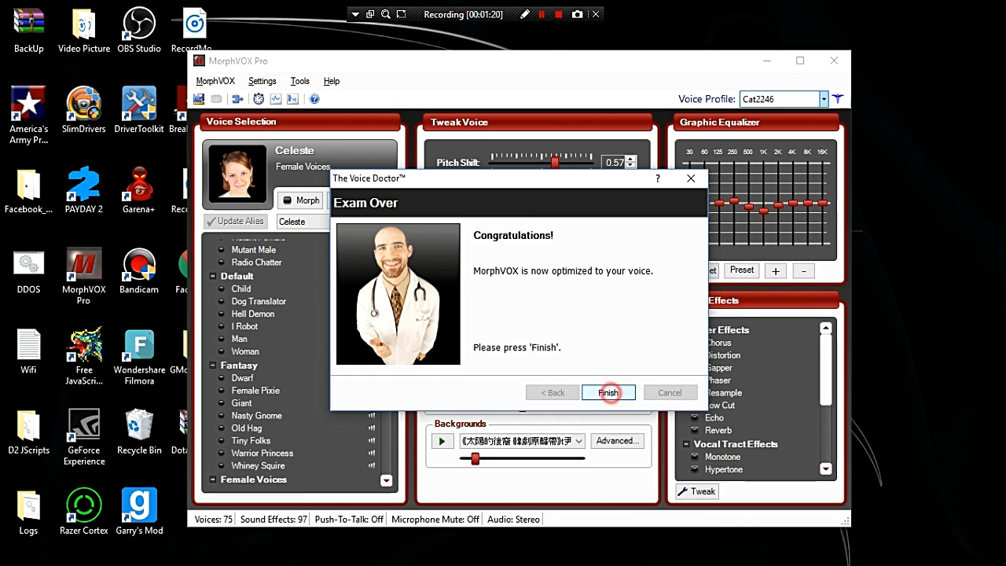
pyautogui.click(608, 392)
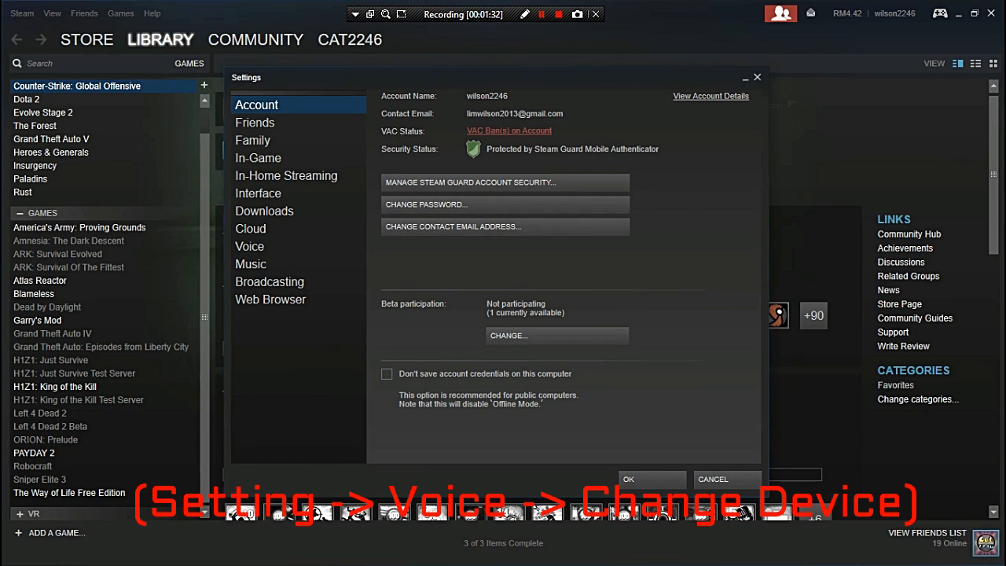
# - Check Steam's voice recording device against Windows sound settings and run a microphone test
pyautogui.click(250, 246)
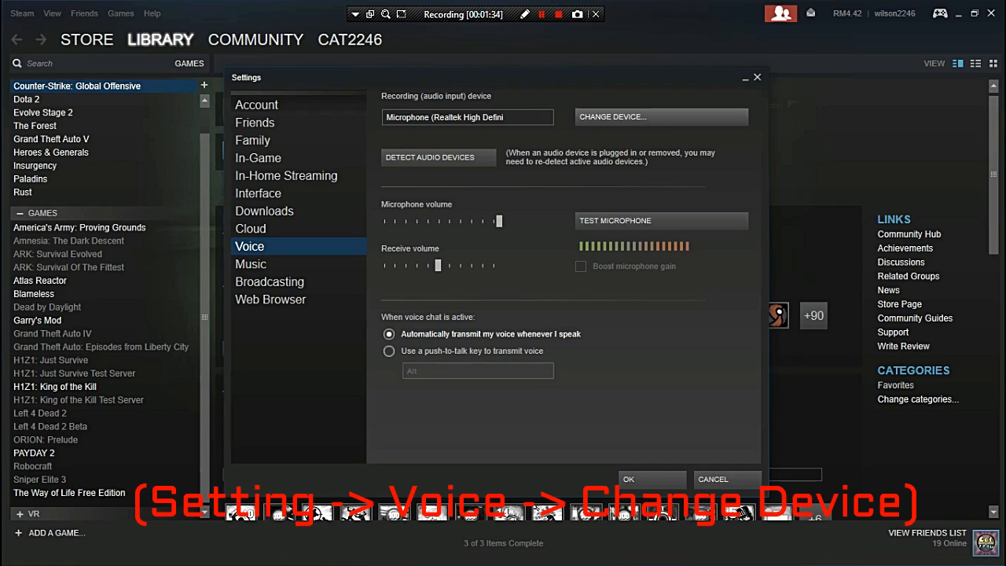
pyautogui.click(660, 116)
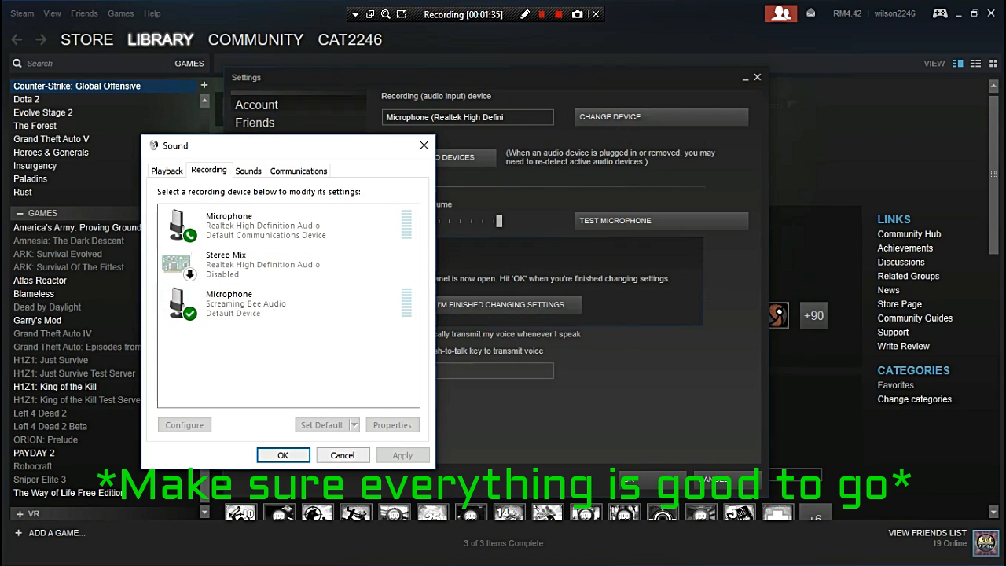
pyautogui.click(283, 454)
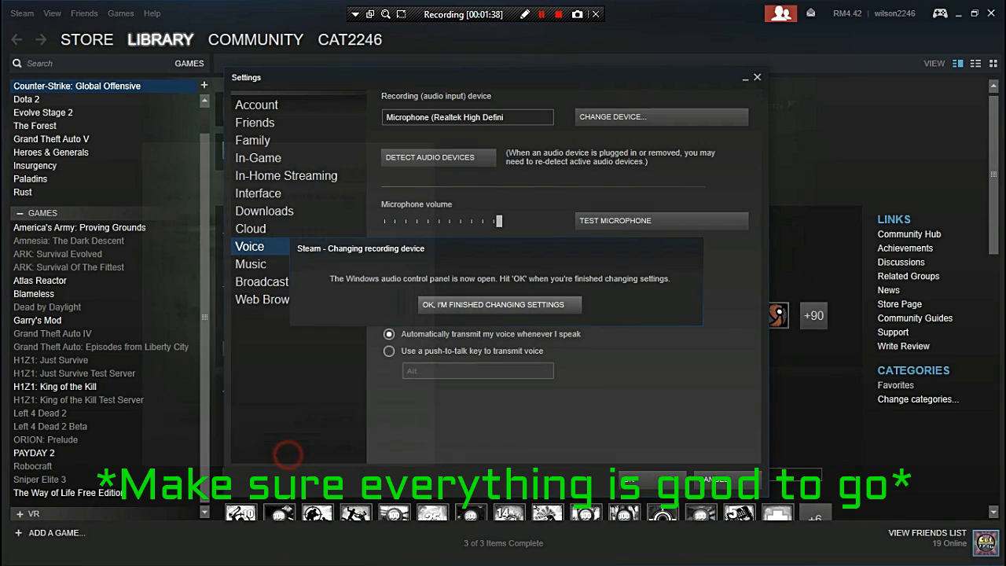
pyautogui.click(499, 304)
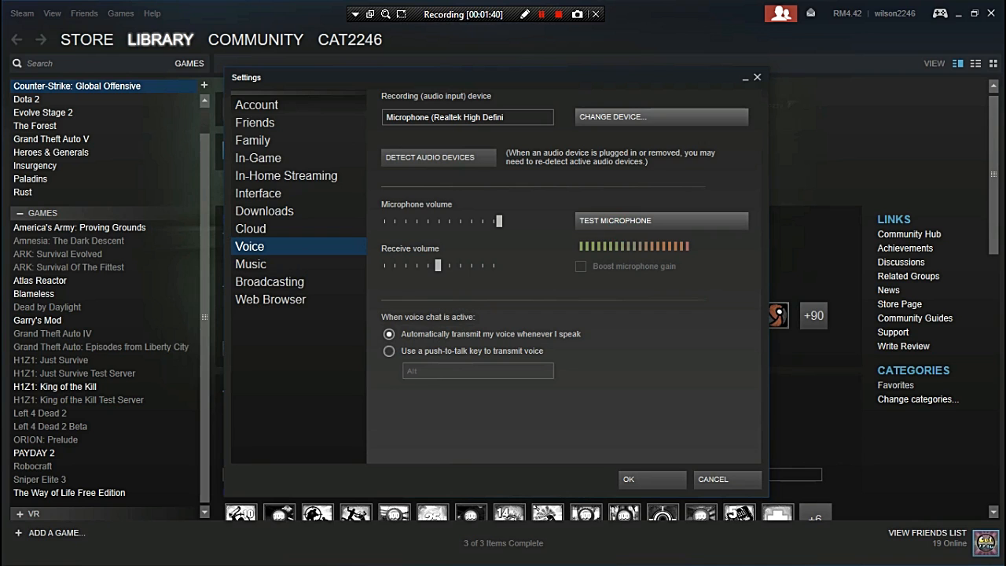
pyautogui.click(661, 220)
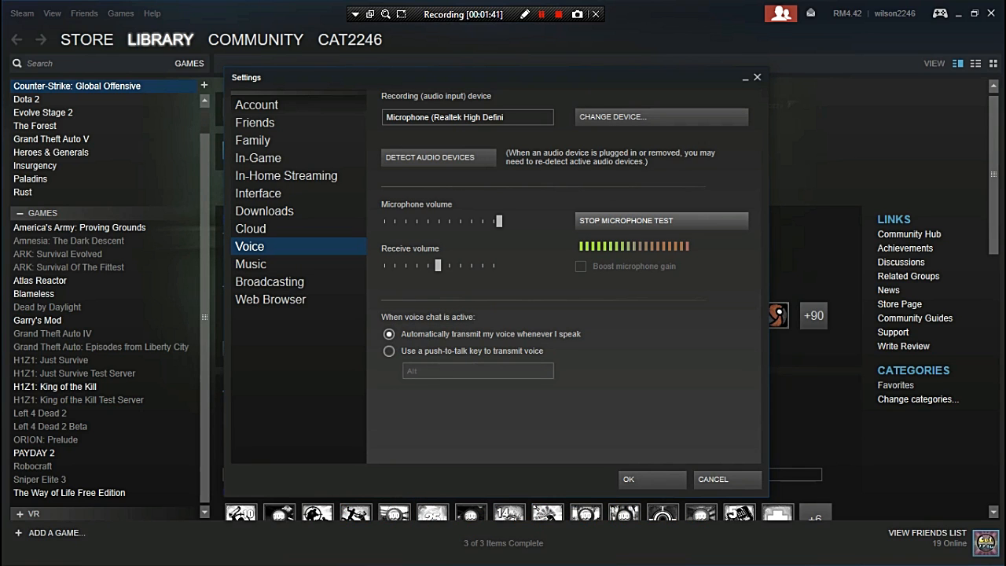
pyautogui.click(661, 220)
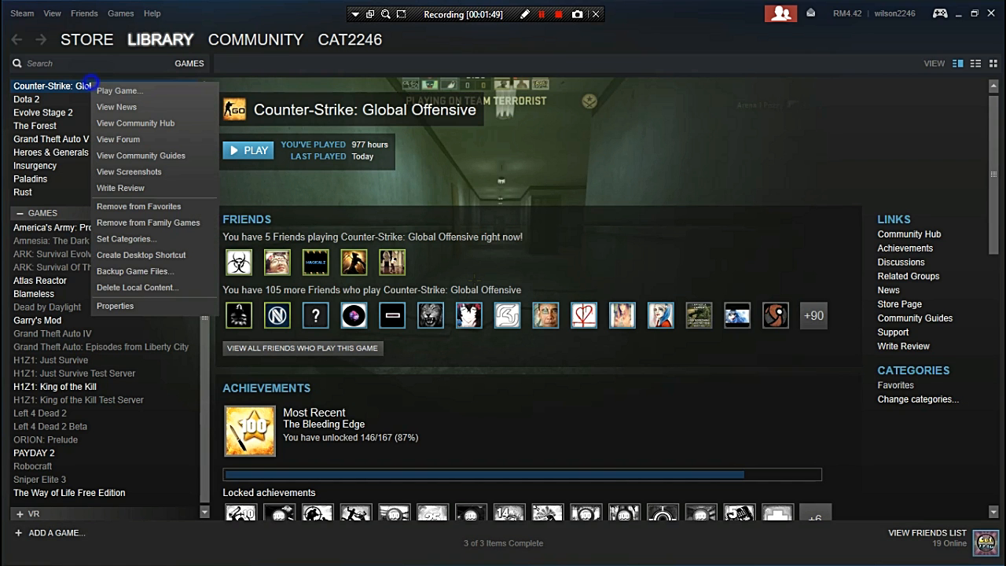
# - Add '-console' to Counter-Strike: Global Offensive's launch options
pyautogui.click(115, 306)
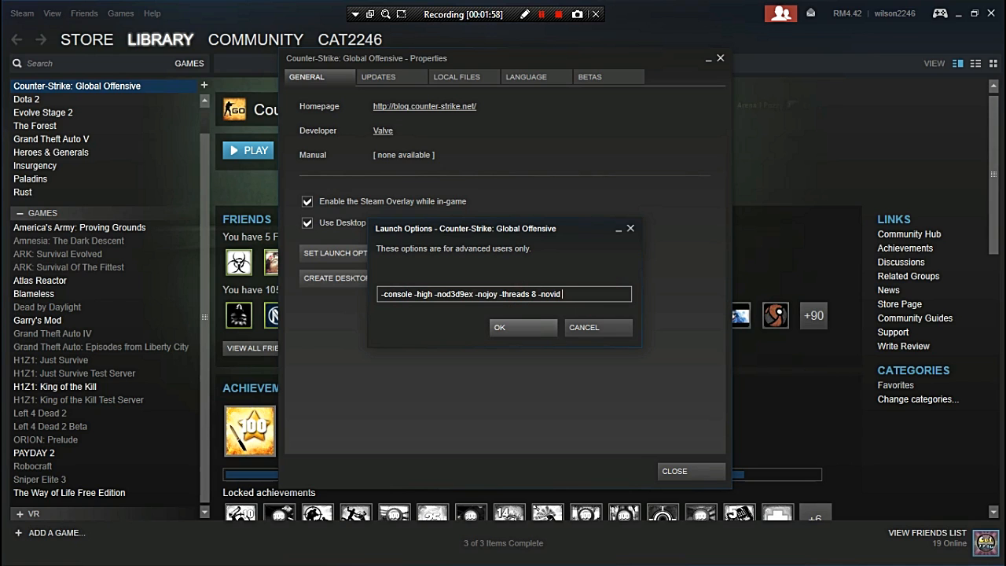
pyautogui.click(522, 326)
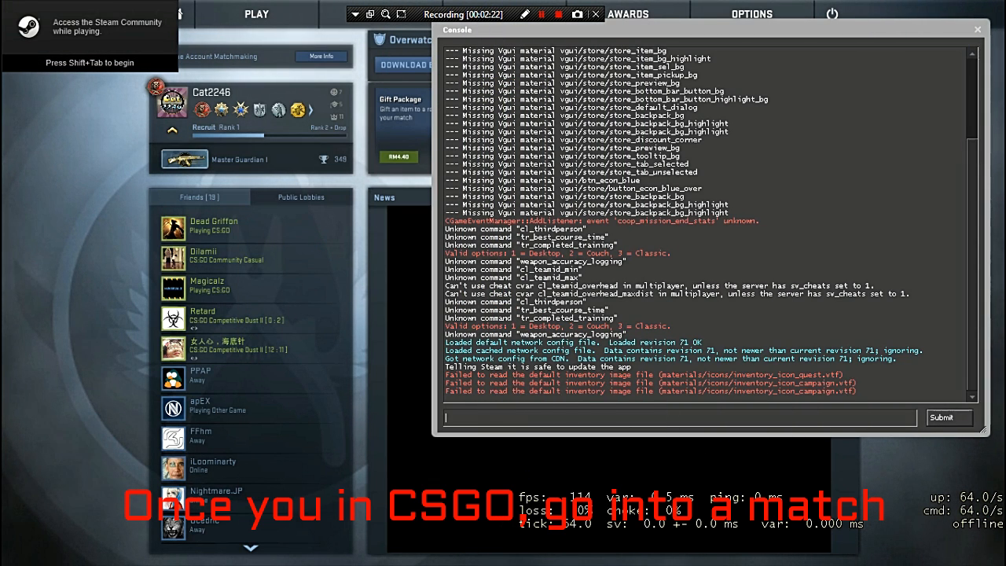
# - Close the developer console and open PLAY to join a match
pyautogui.click(976, 29)
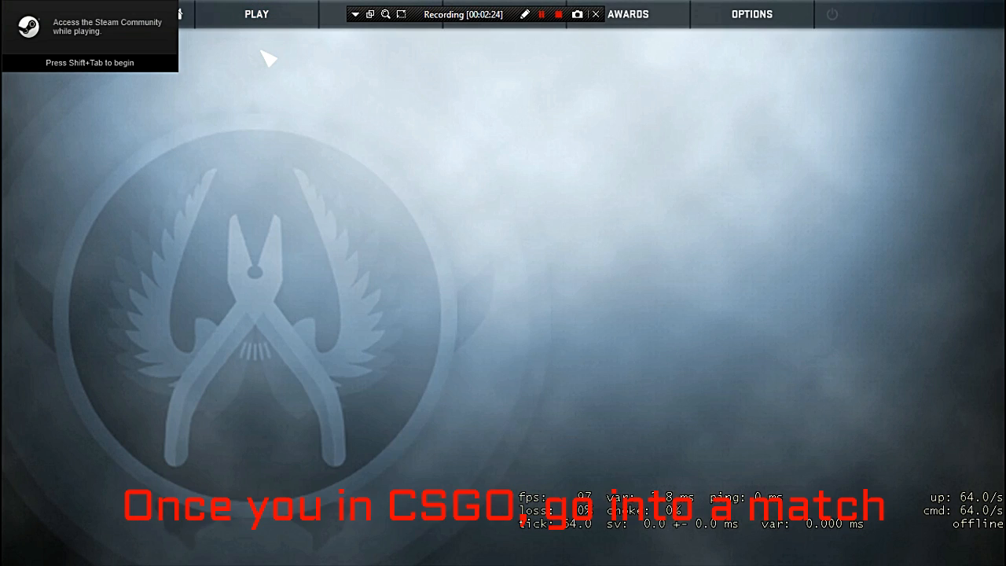
pyautogui.click(256, 15)
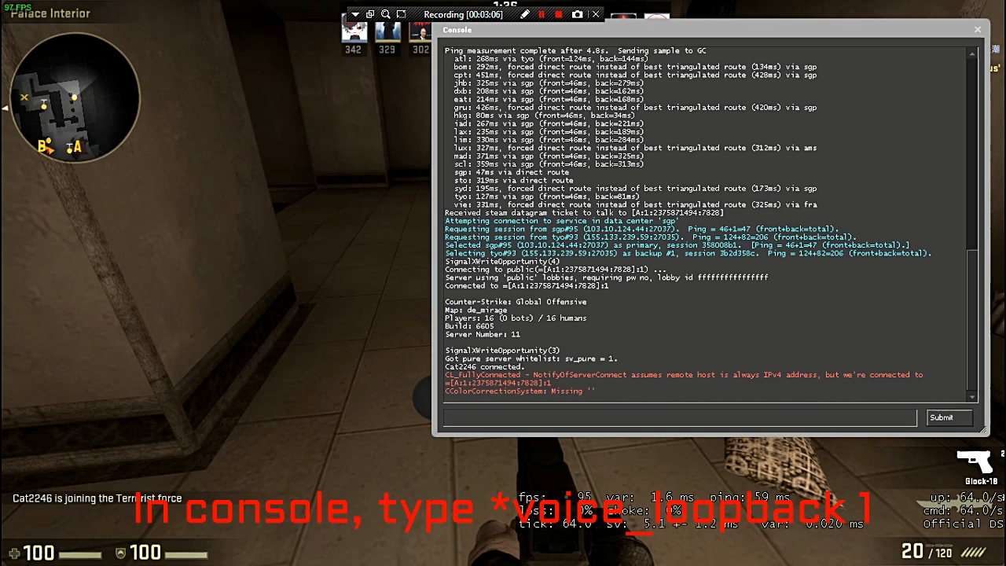
# - Run 'voice_loopback 1' in the CS:GO console
pyautogui.write('voice_loopback 1')
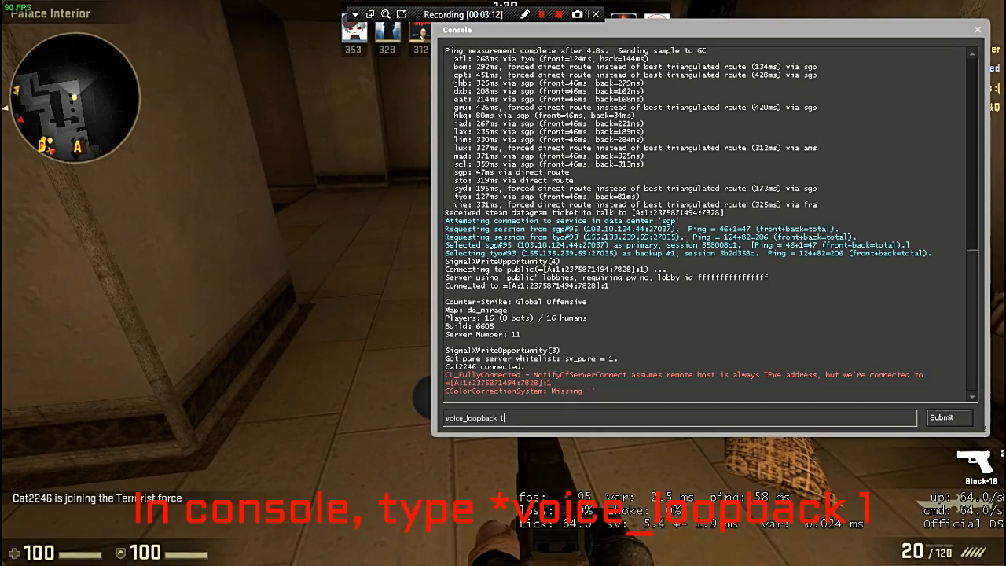
pyautogui.press('Return')
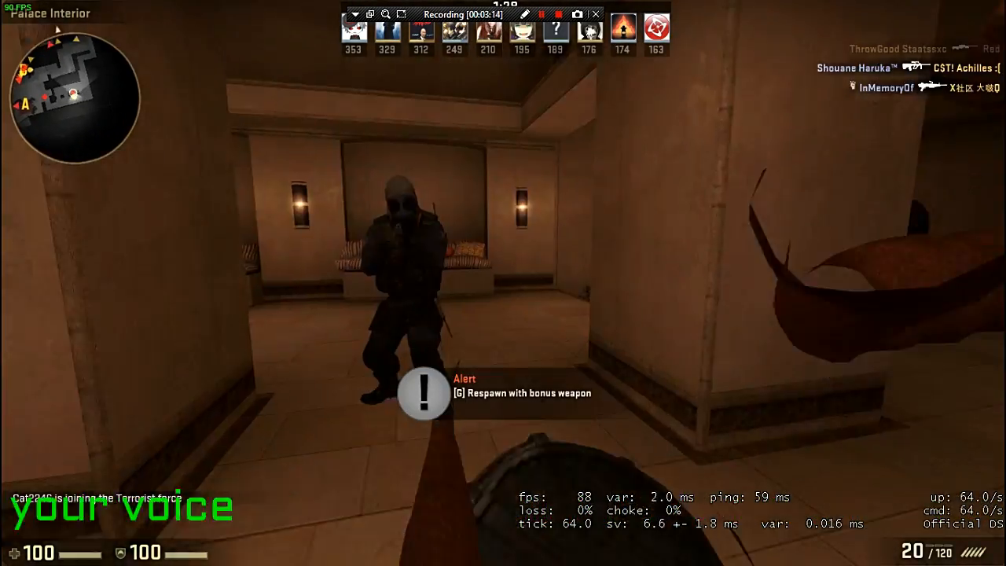